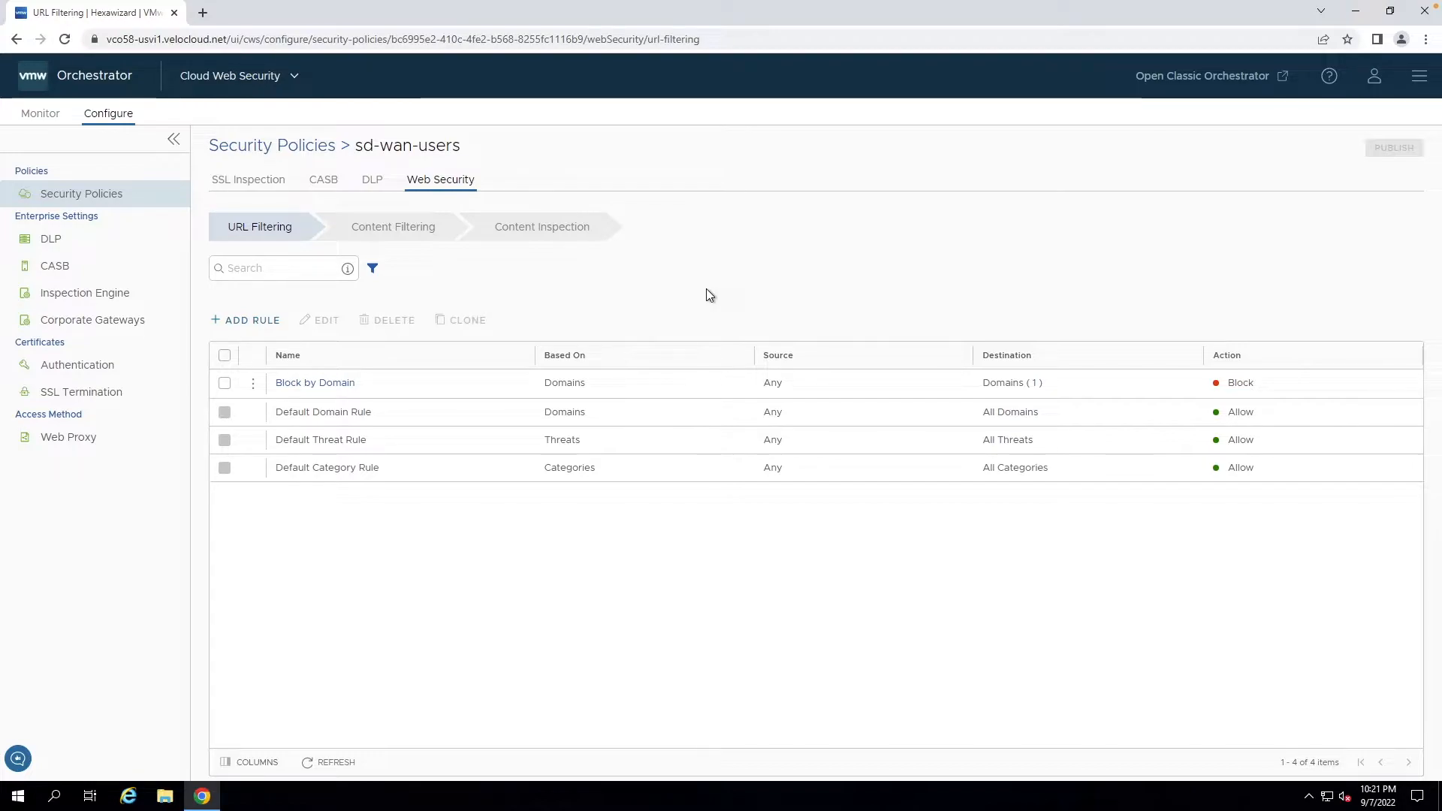
{"action": "mouse_move", "coordinate": [325, 136]}
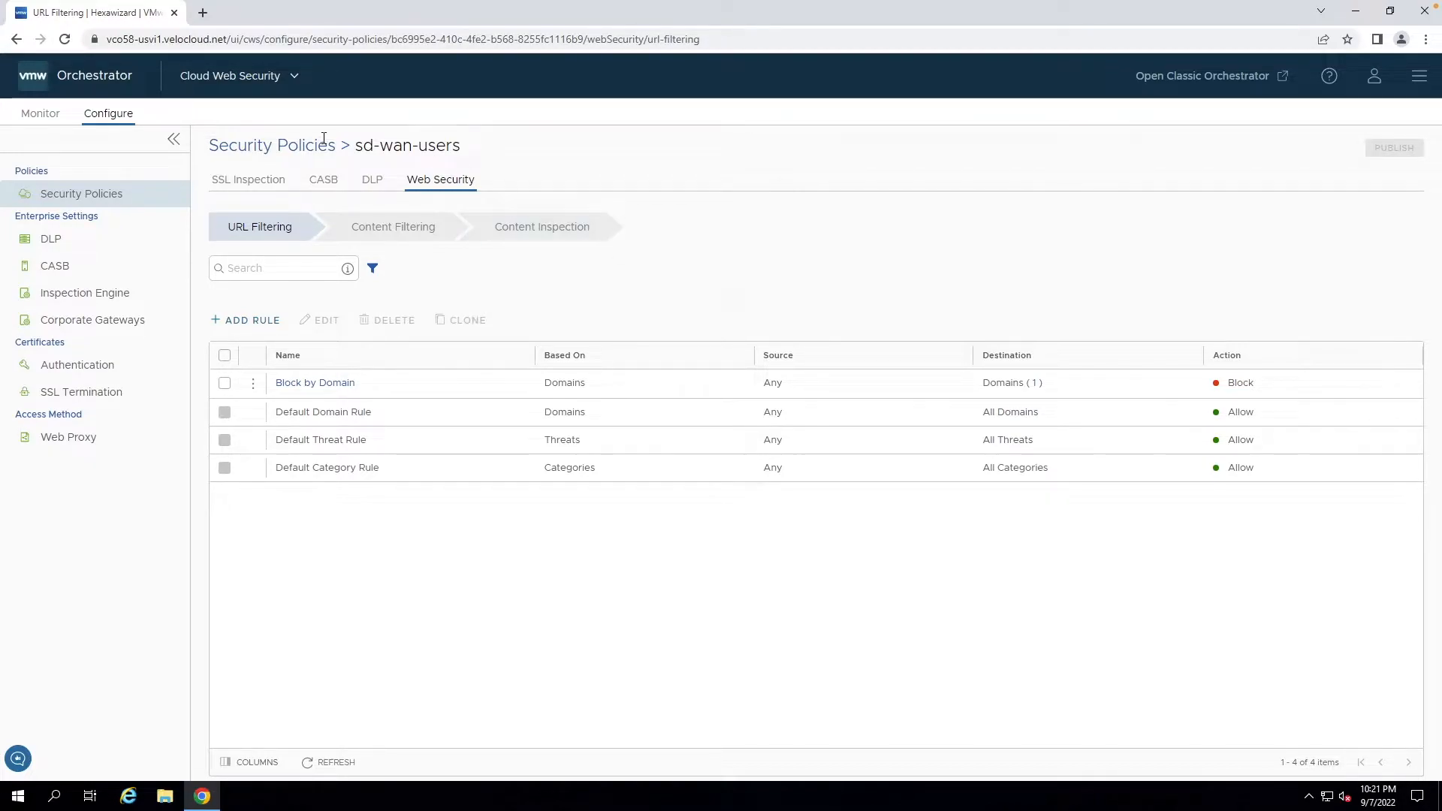
Return to the Security Policies list and bring up the enterprise application switcher.
{"action": "left_click", "coordinate": [246, 144]}
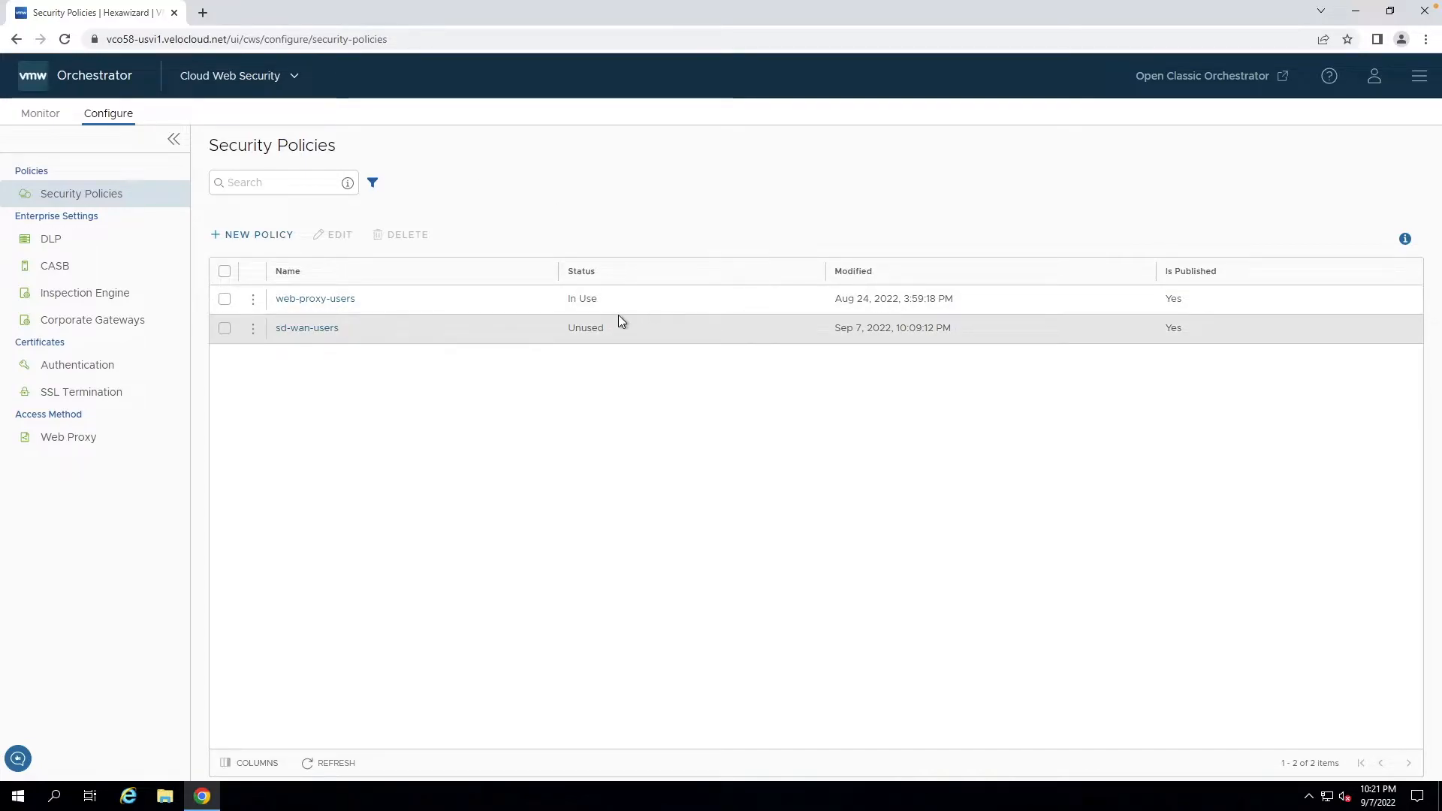
{"action": "left_click", "coordinate": [237, 75]}
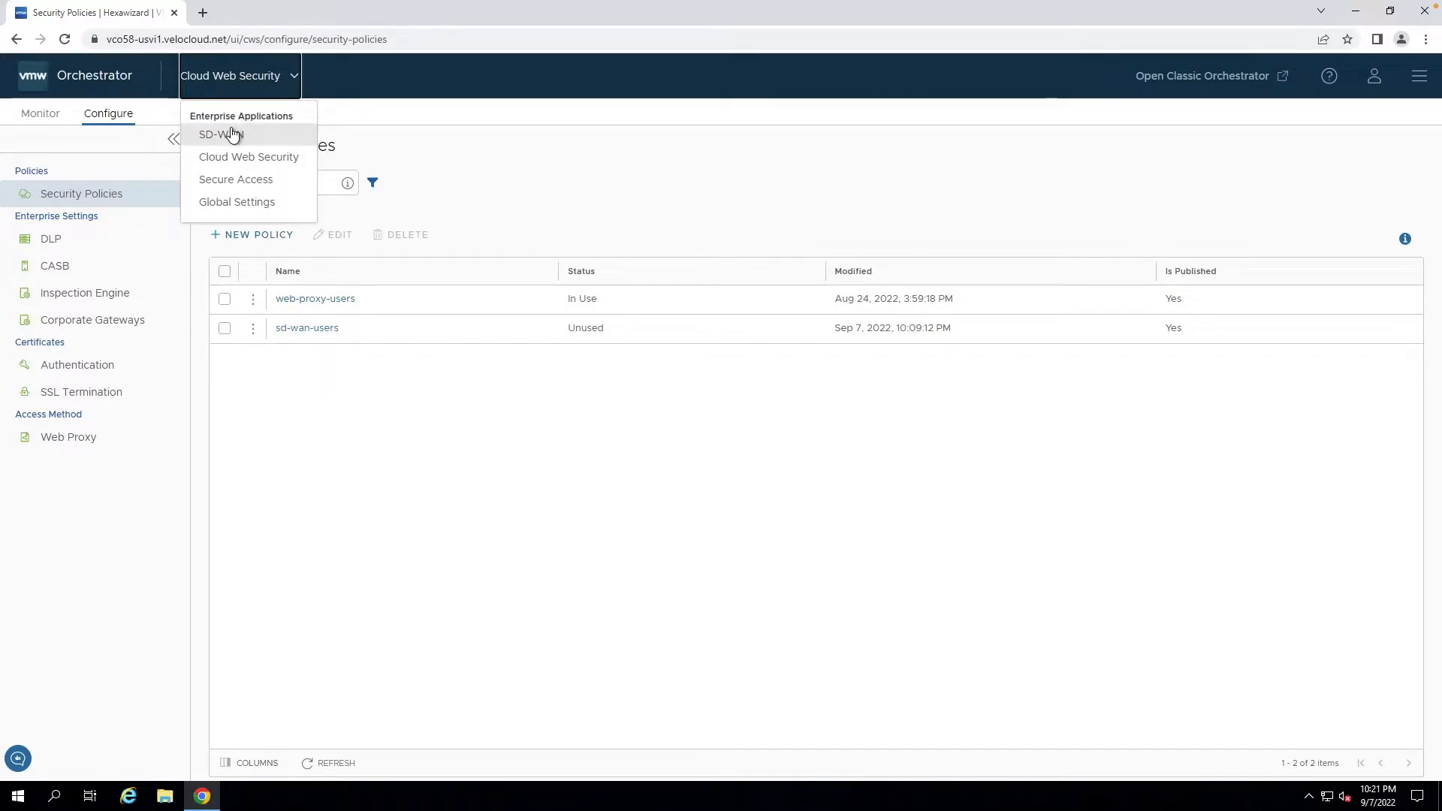
Switch to SD-WAN and view the Cyber Range profile's Business Policy rules under Configure > Profiles.
{"action": "left_click", "coordinate": [220, 134]}
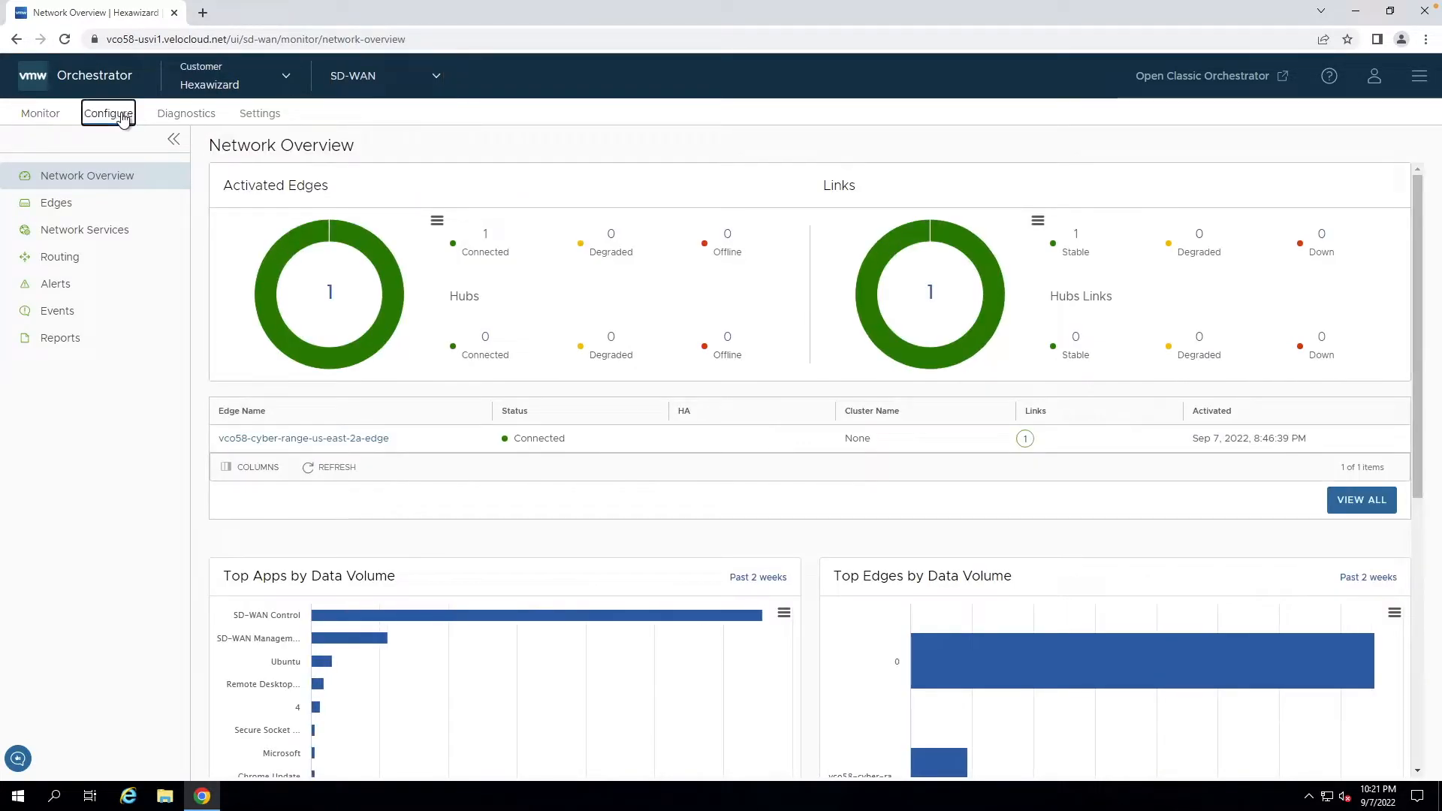
{"action": "left_click", "coordinate": [108, 113]}
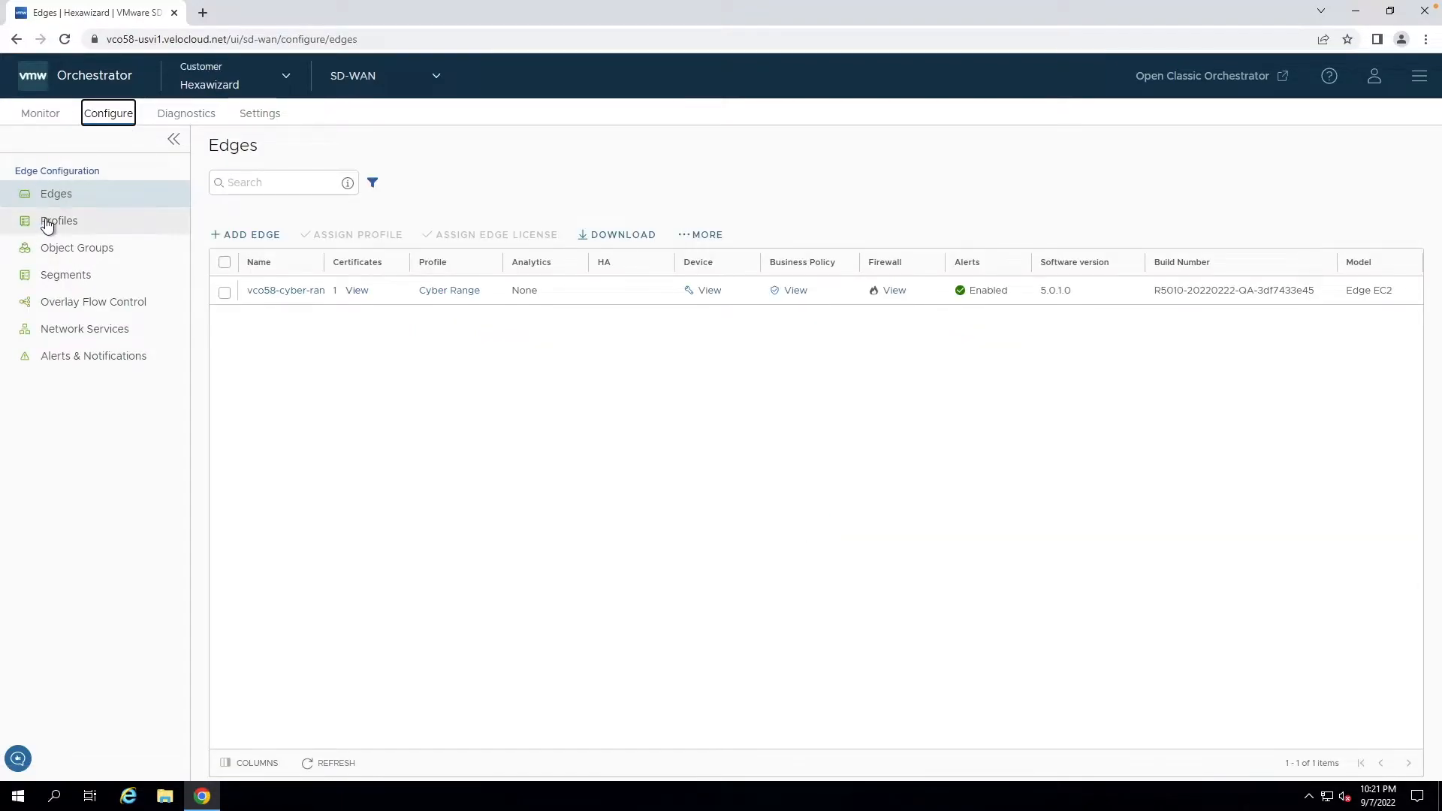
{"action": "left_click", "coordinate": [58, 219]}
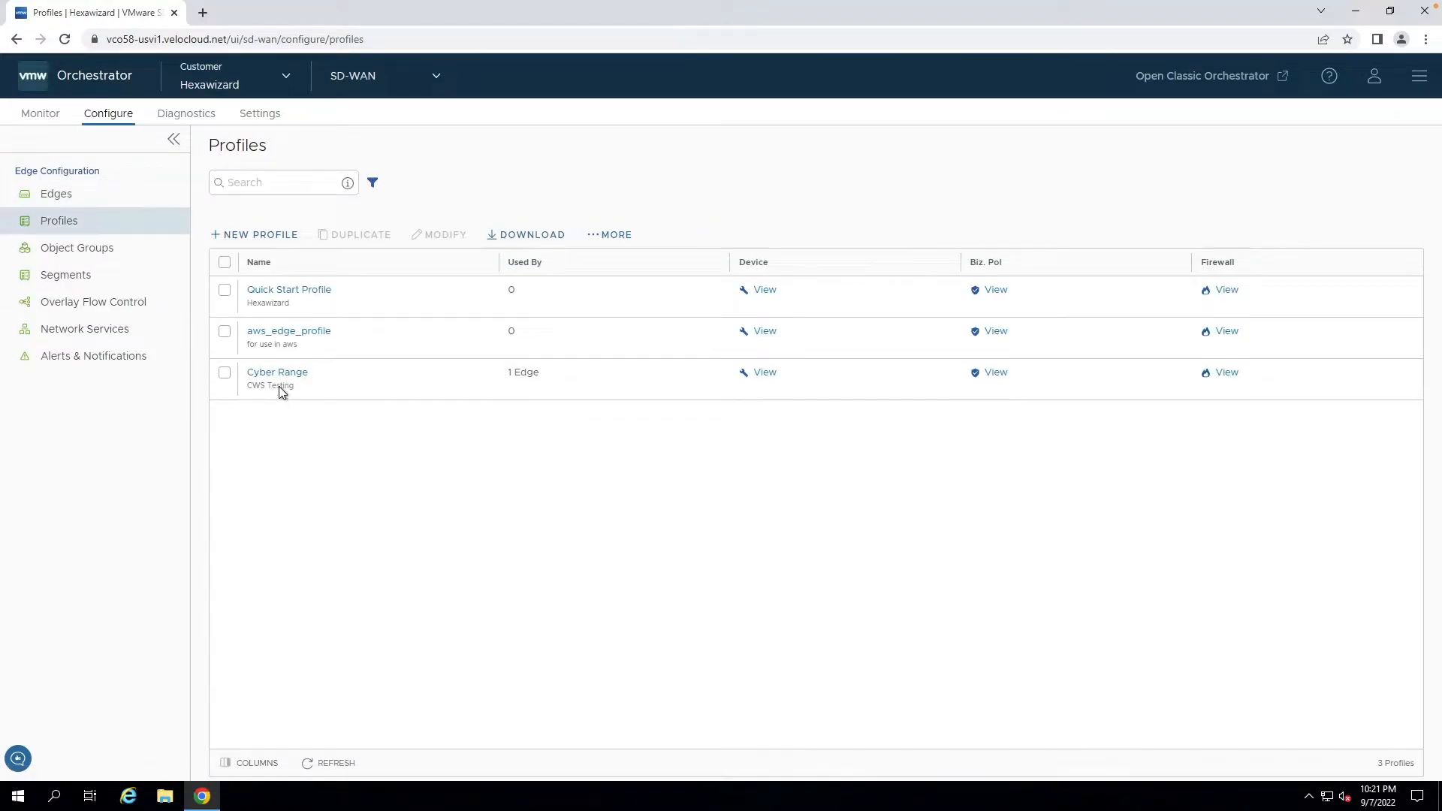
{"action": "left_click", "coordinate": [276, 371]}
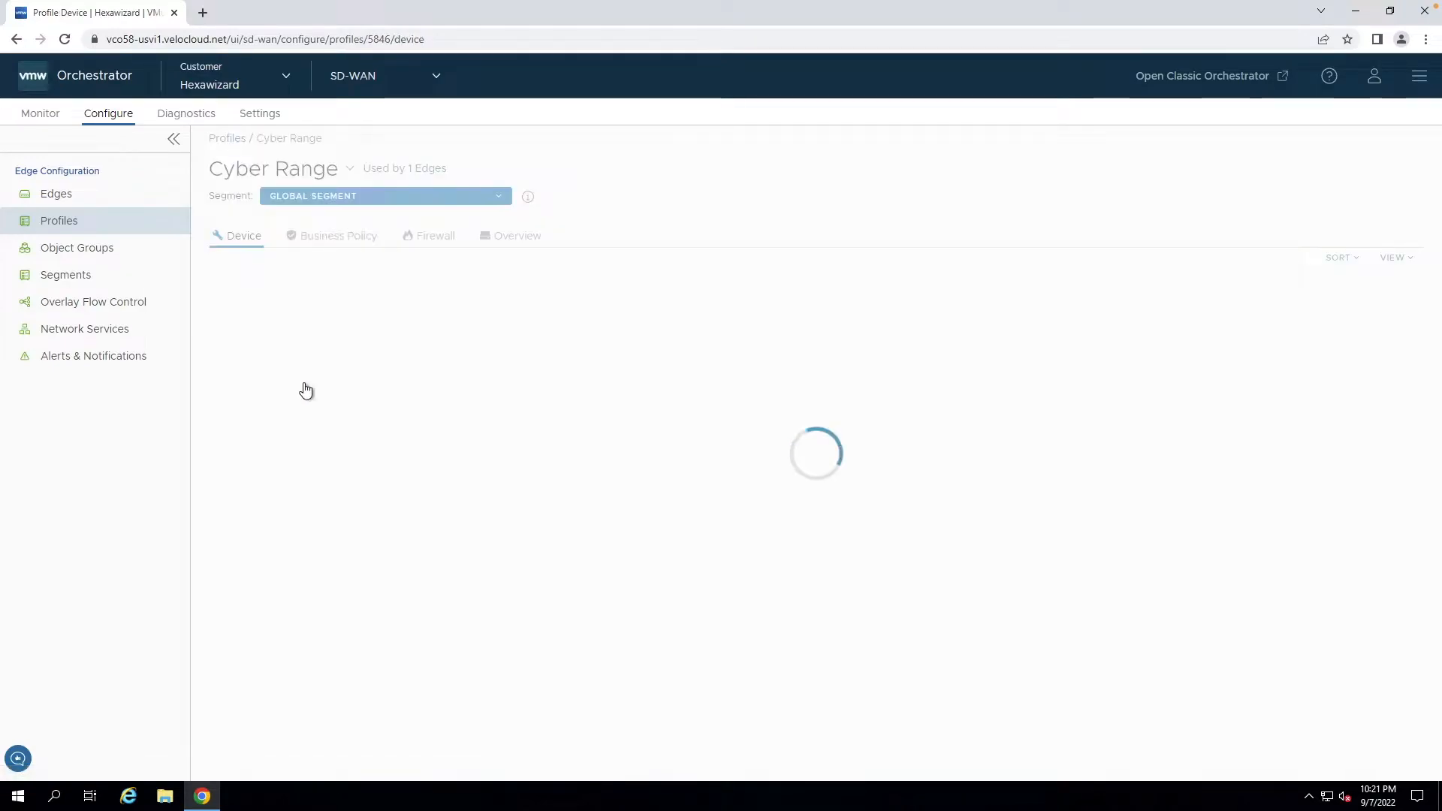
{"action": "left_click", "coordinate": [338, 236]}
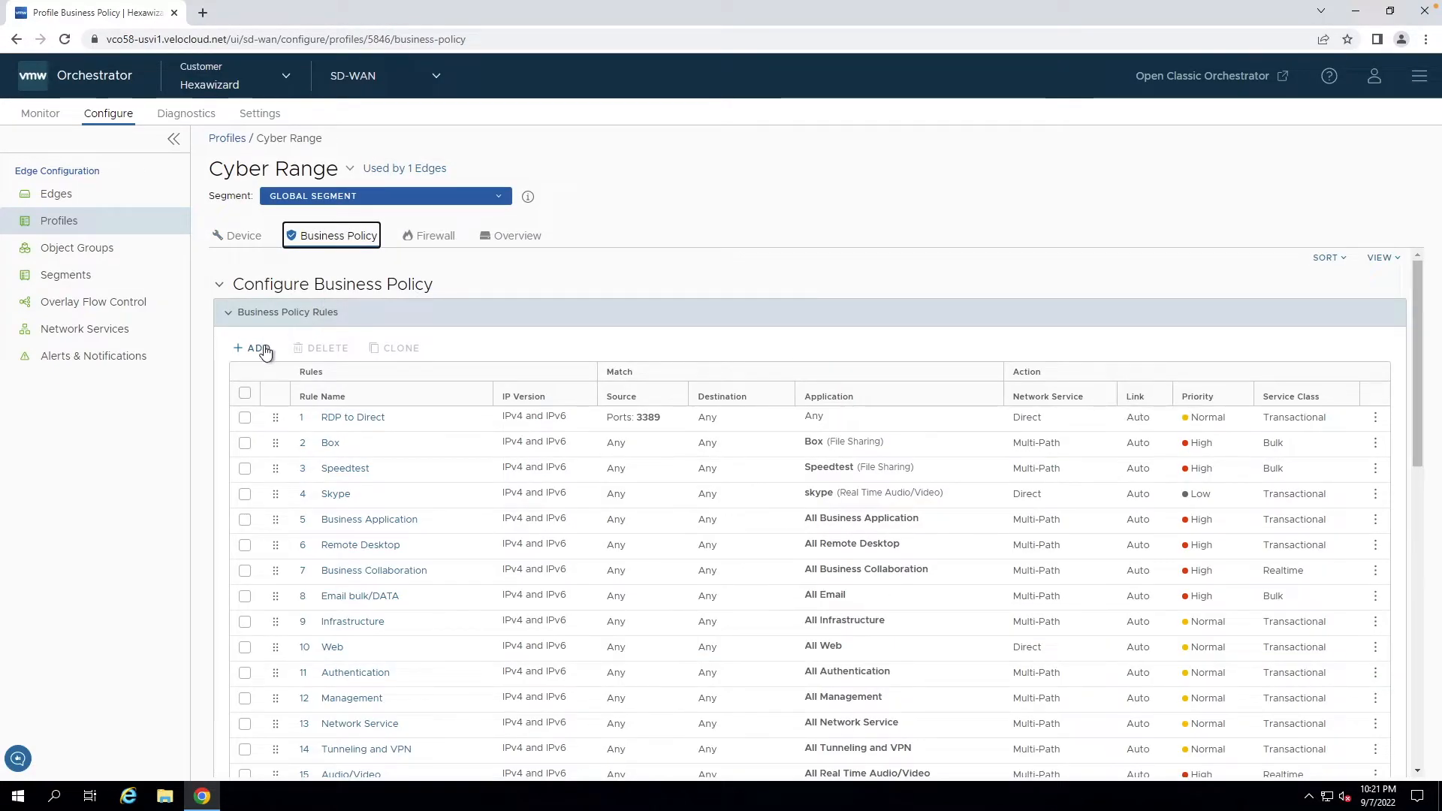
Add a rule 'internet to cws' matching the Internet object group on Standard Web Ports.
{"action": "left_click", "coordinate": [257, 347]}
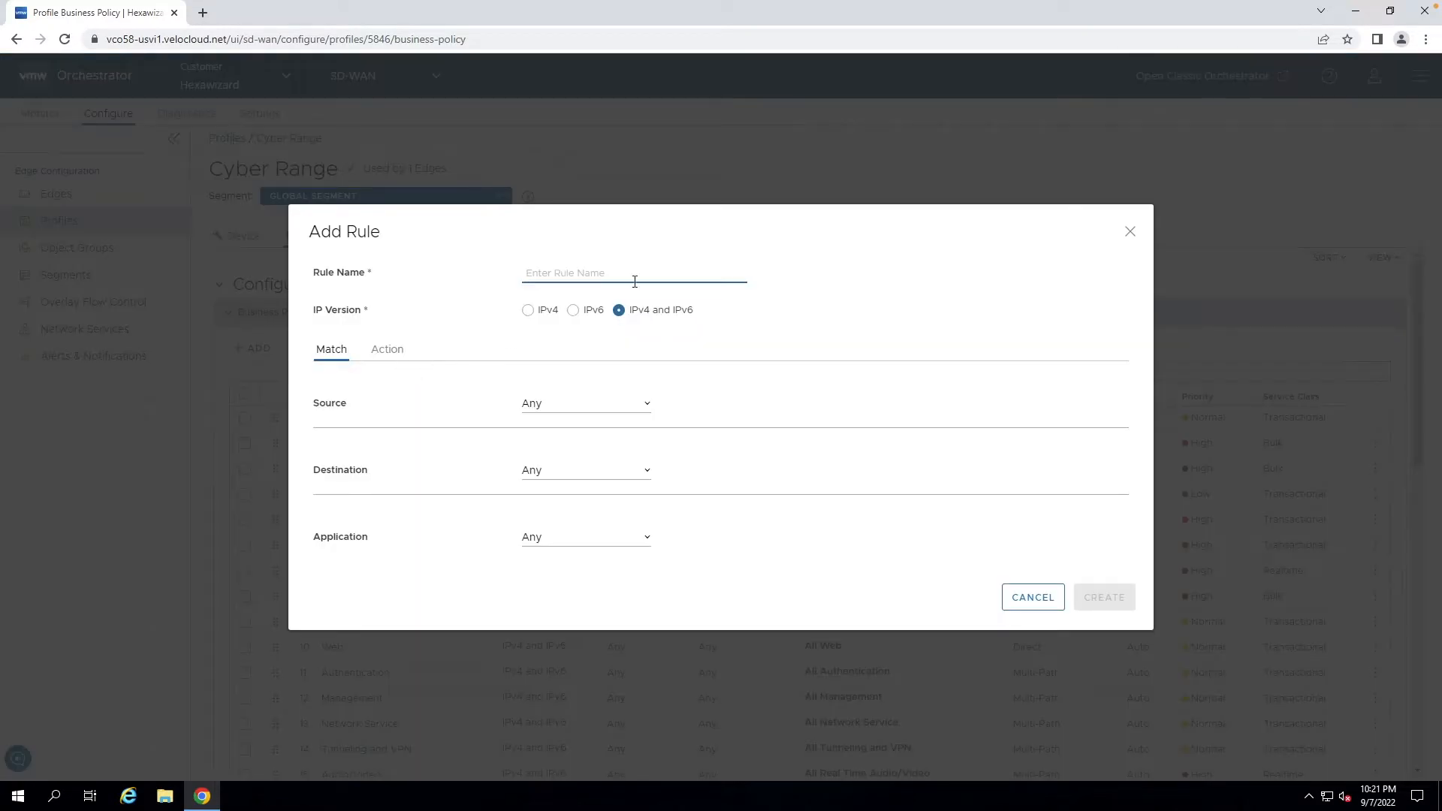
{"action": "type", "text": "internet to cws"}
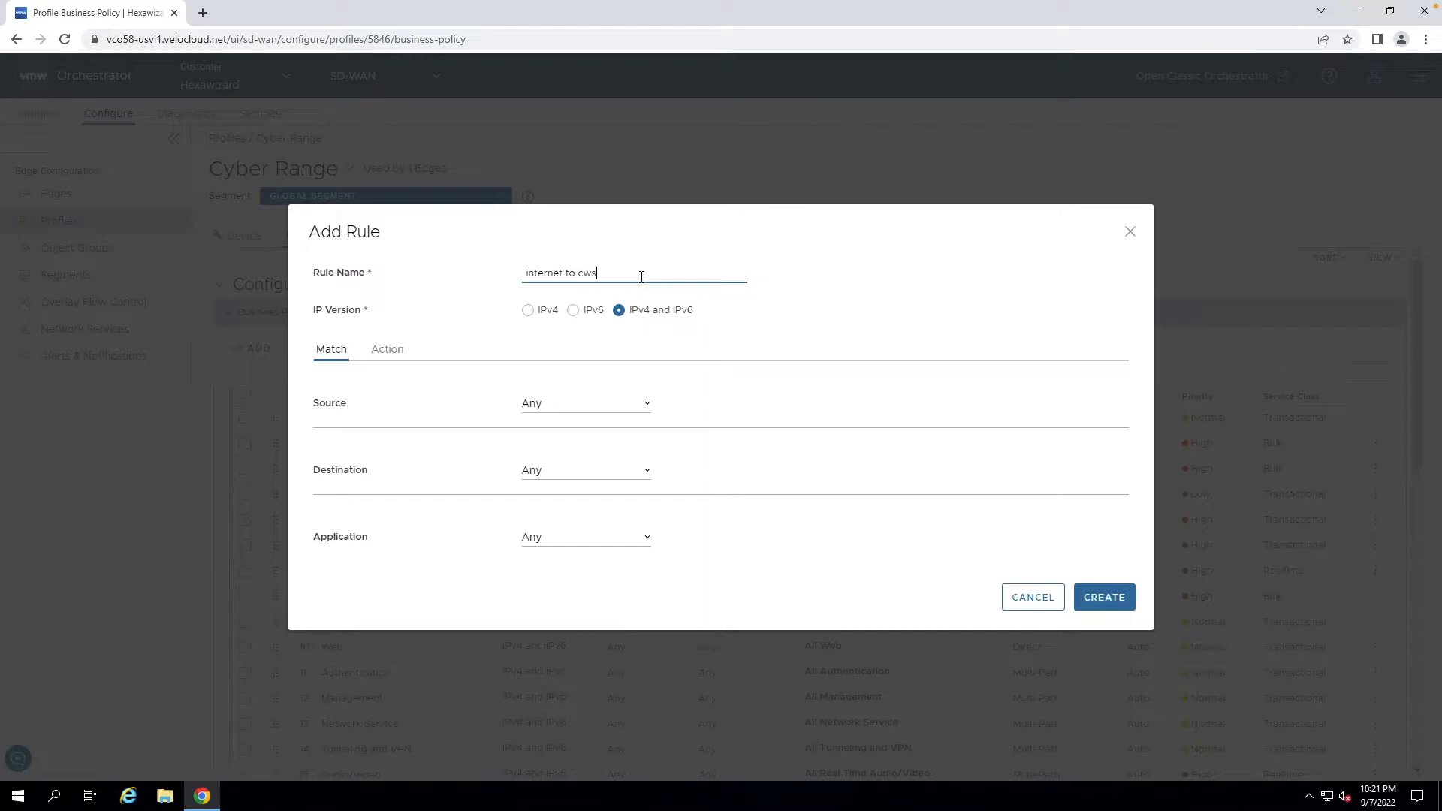
{"action": "left_click", "coordinate": [584, 470]}
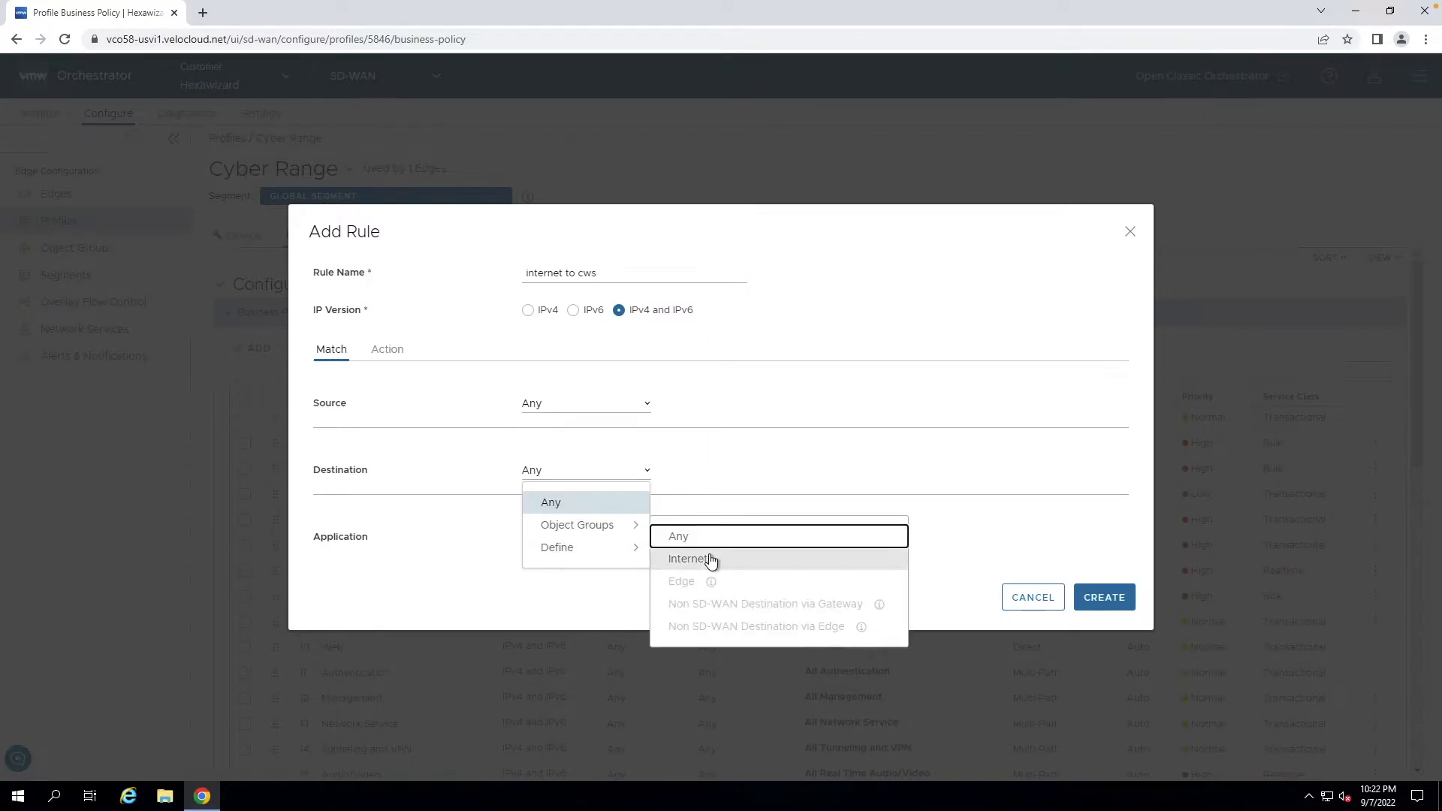
{"action": "left_click", "coordinate": [688, 558]}
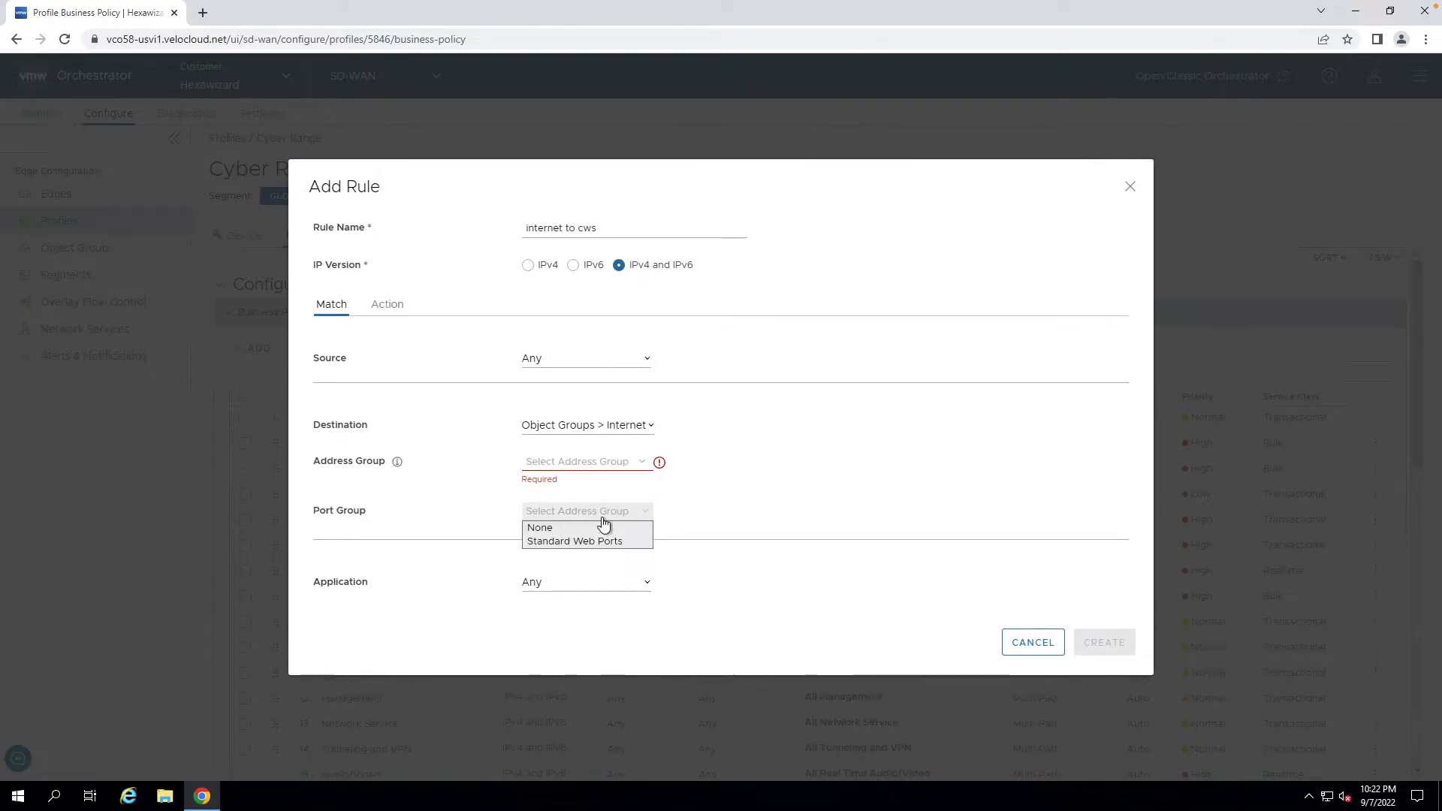
{"action": "left_click", "coordinate": [573, 541]}
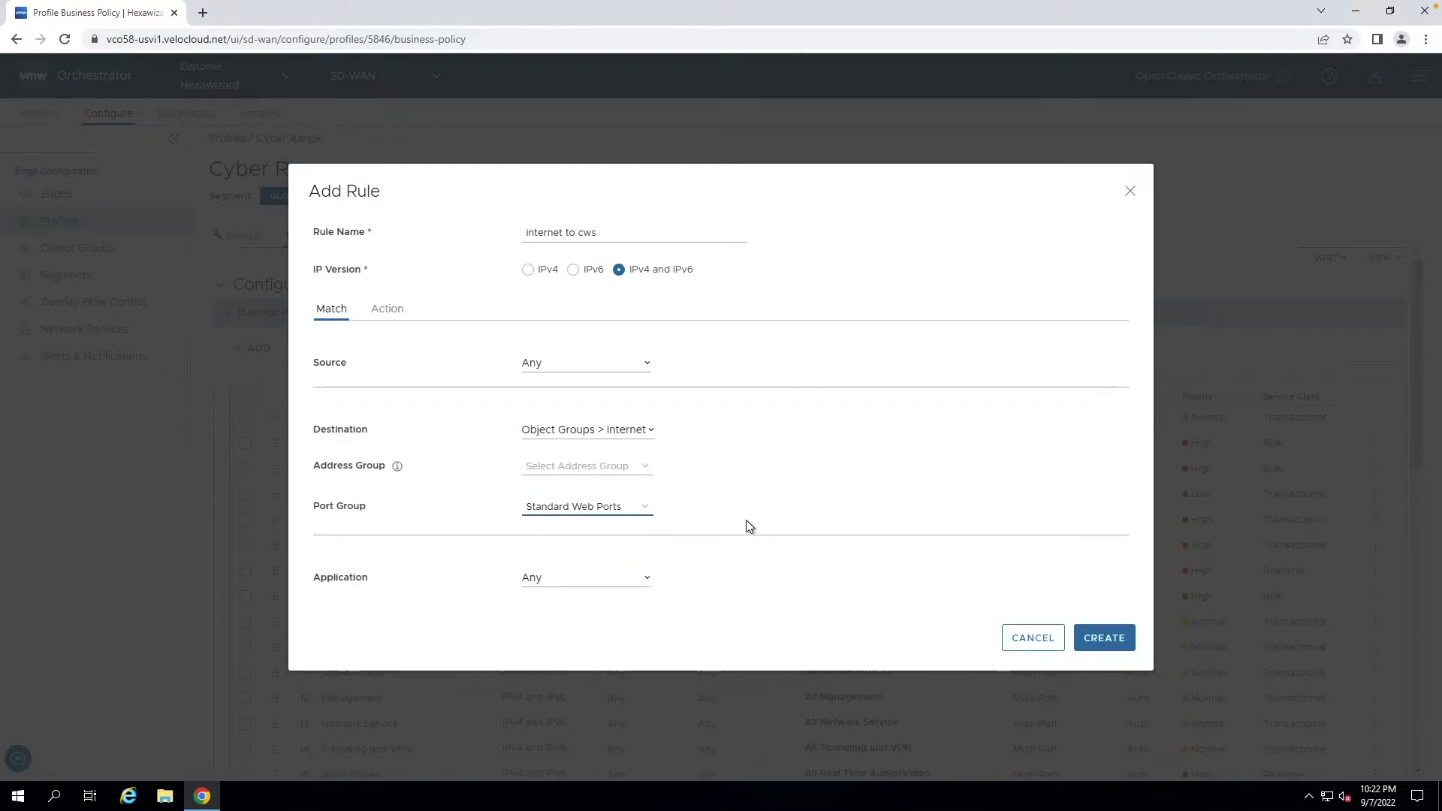
{"action": "left_click", "coordinate": [386, 308]}
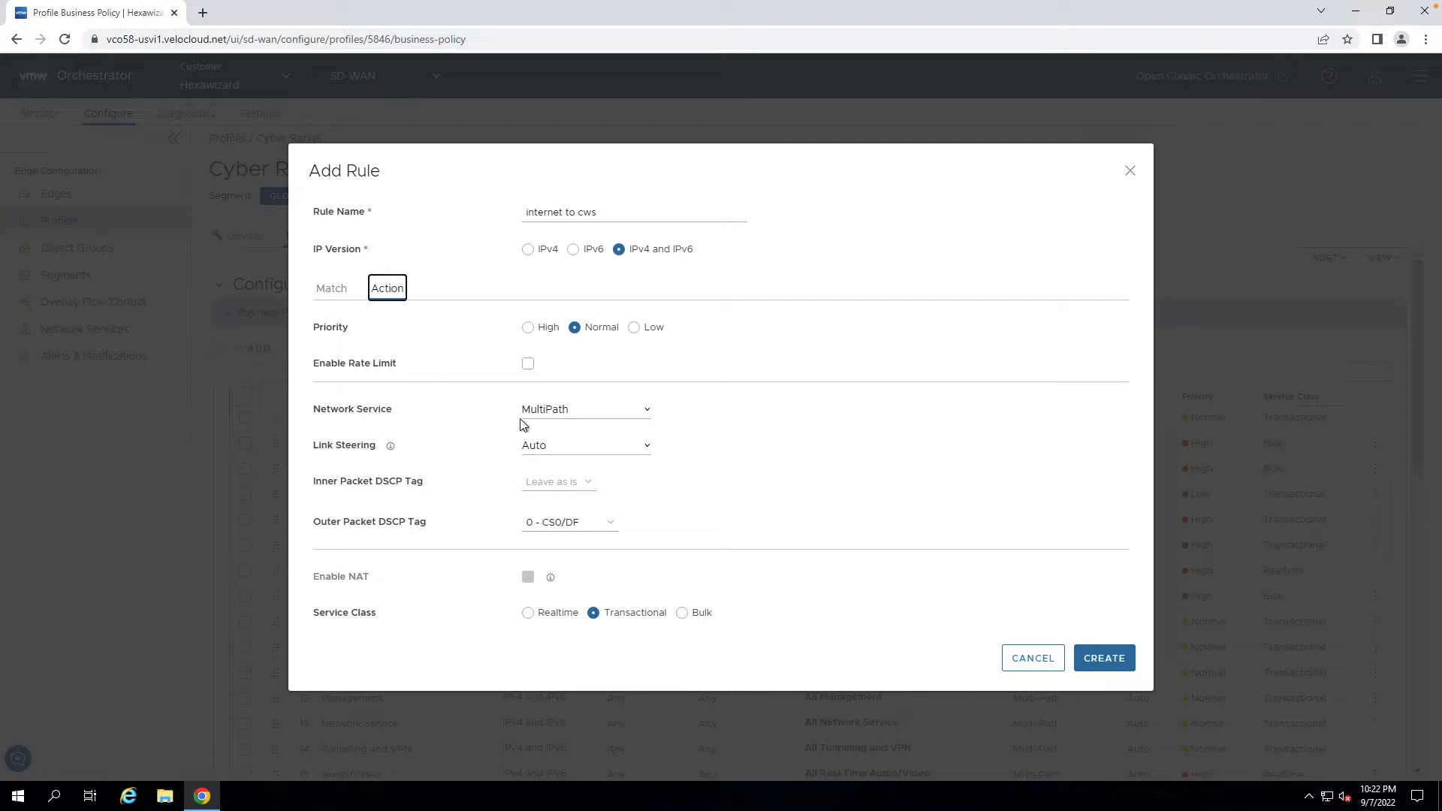
Set Internet Backhaul via VMware Cloud Web Security Gateway using sd-wan-users, and create the rule.
{"action": "left_click", "coordinate": [586, 409]}
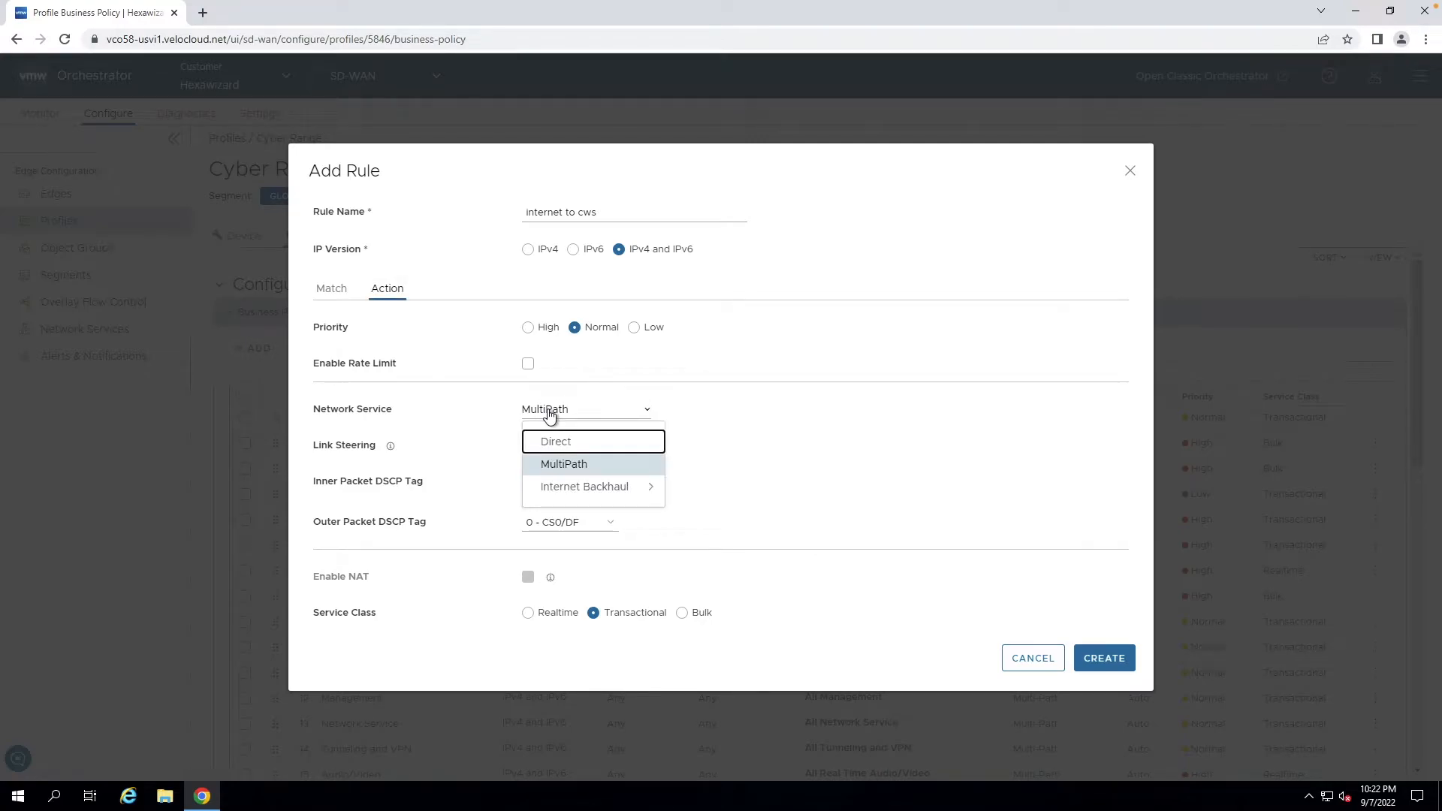
{"action": "mouse_move", "coordinate": [584, 485]}
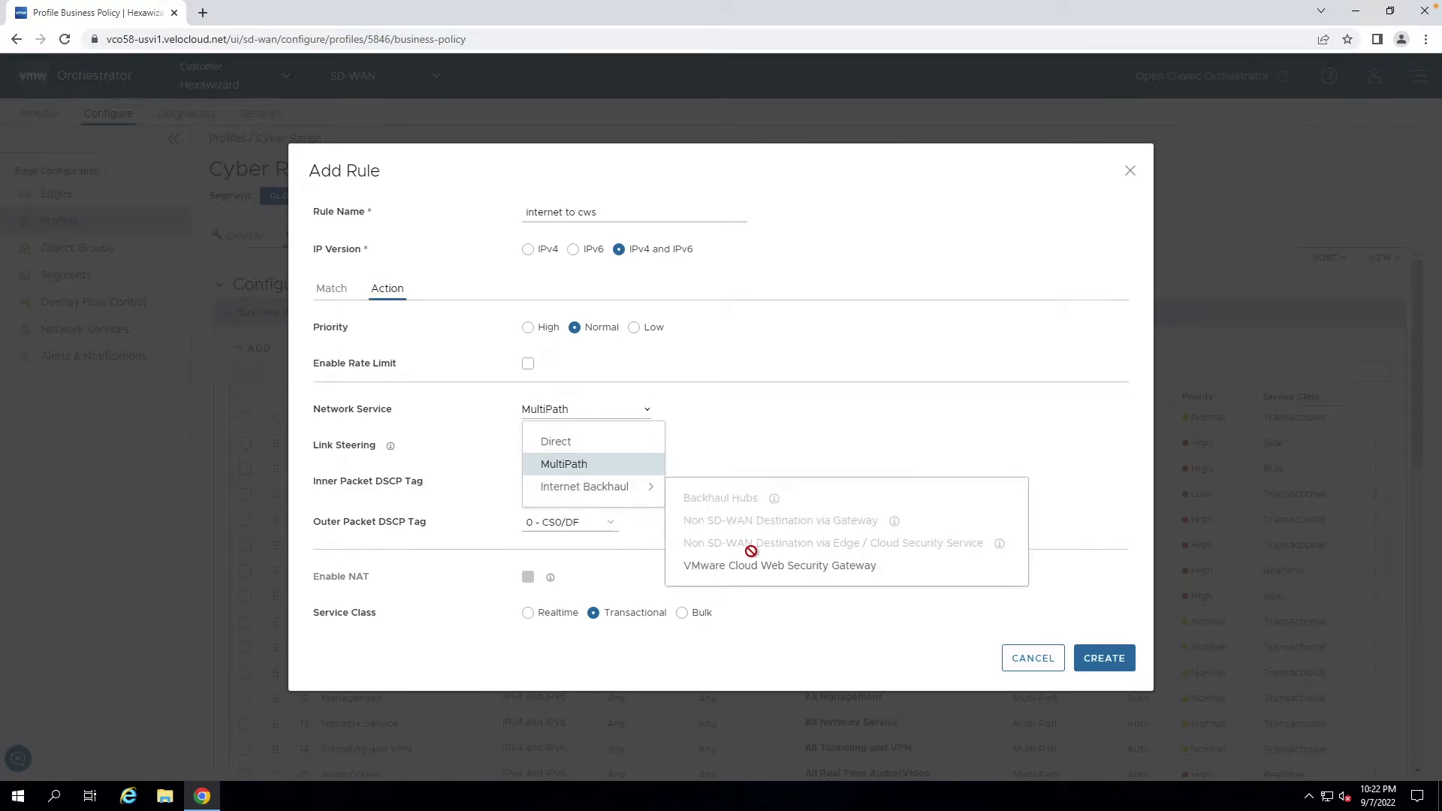
{"action": "left_click", "coordinate": [778, 565]}
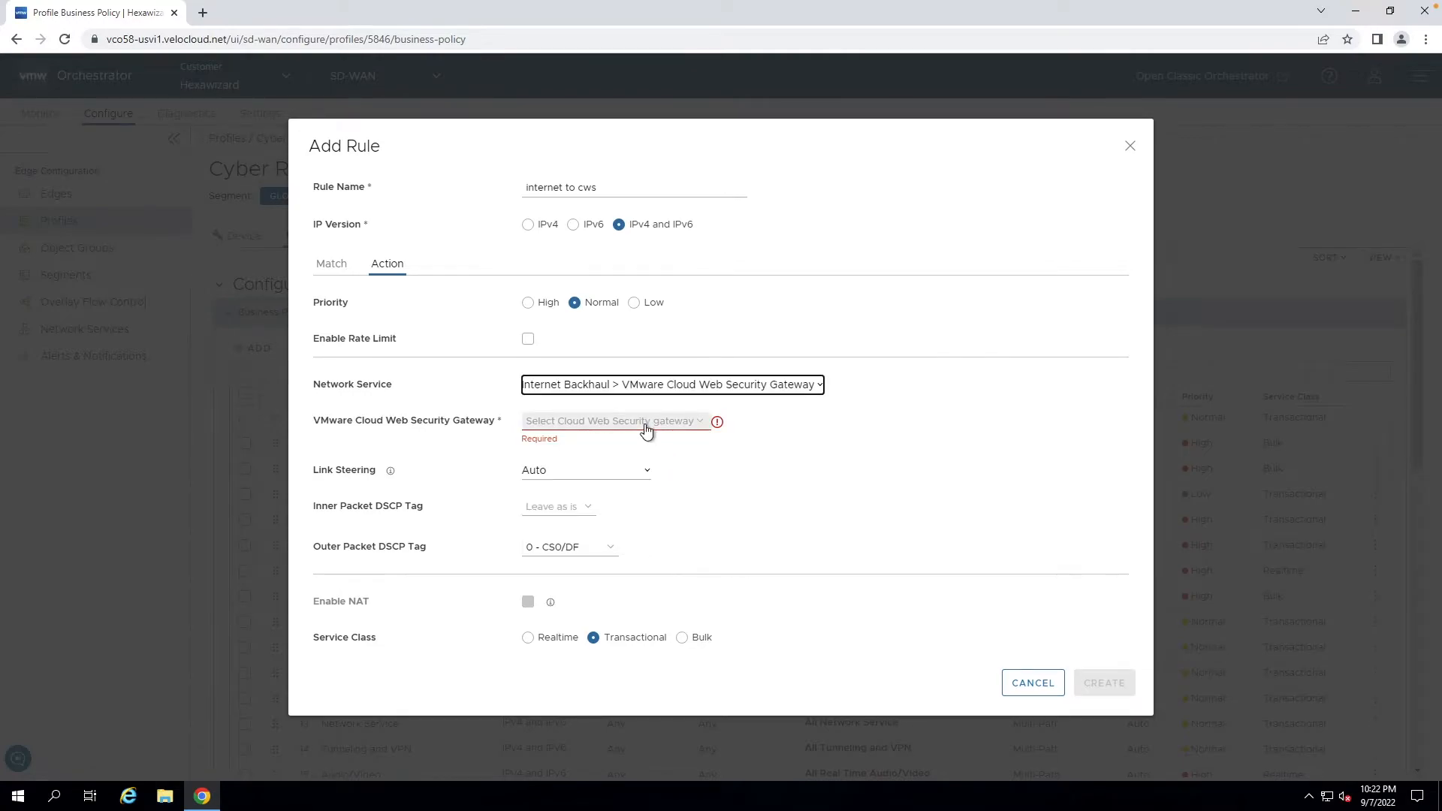
{"action": "left_click", "coordinate": [611, 421]}
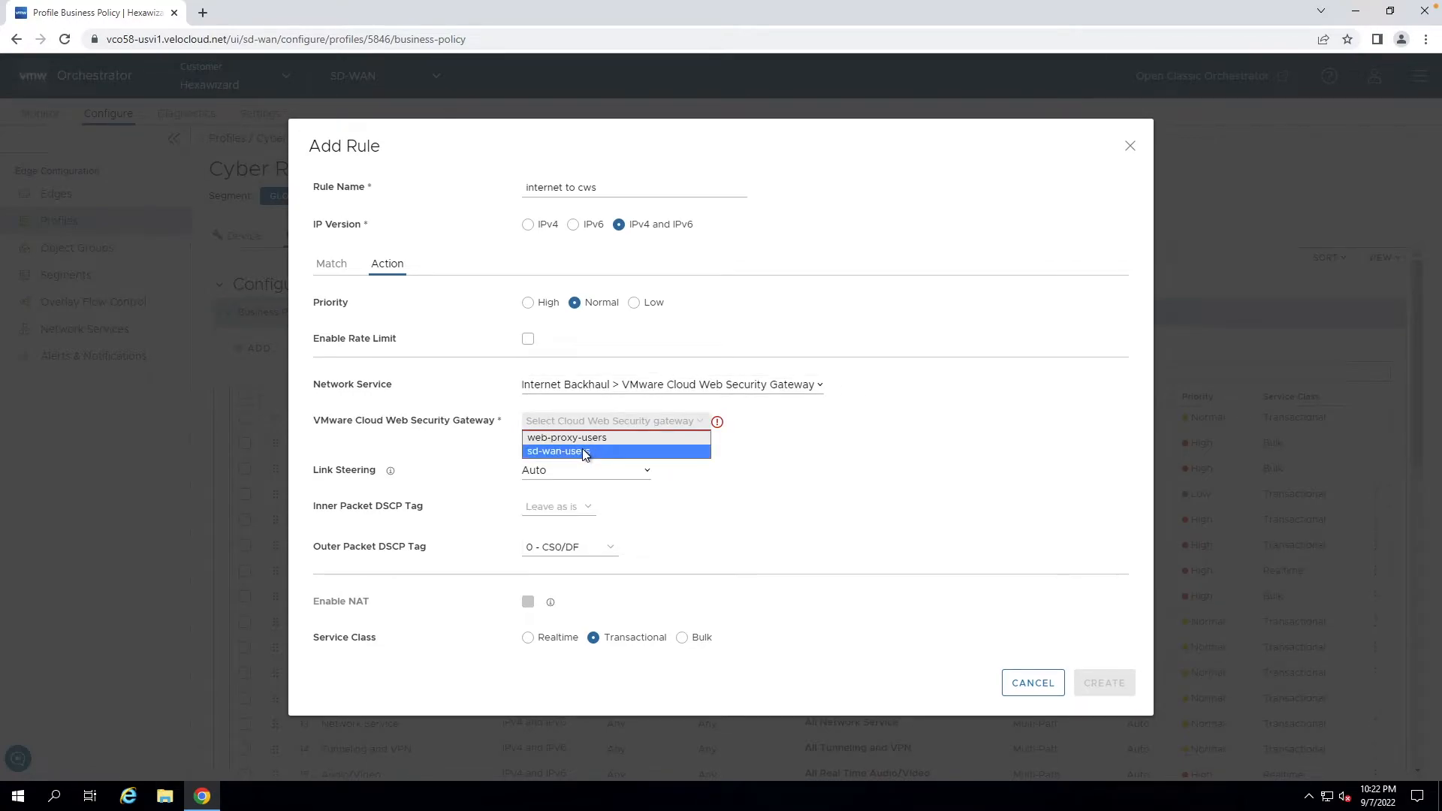
{"action": "left_click", "coordinate": [556, 451]}
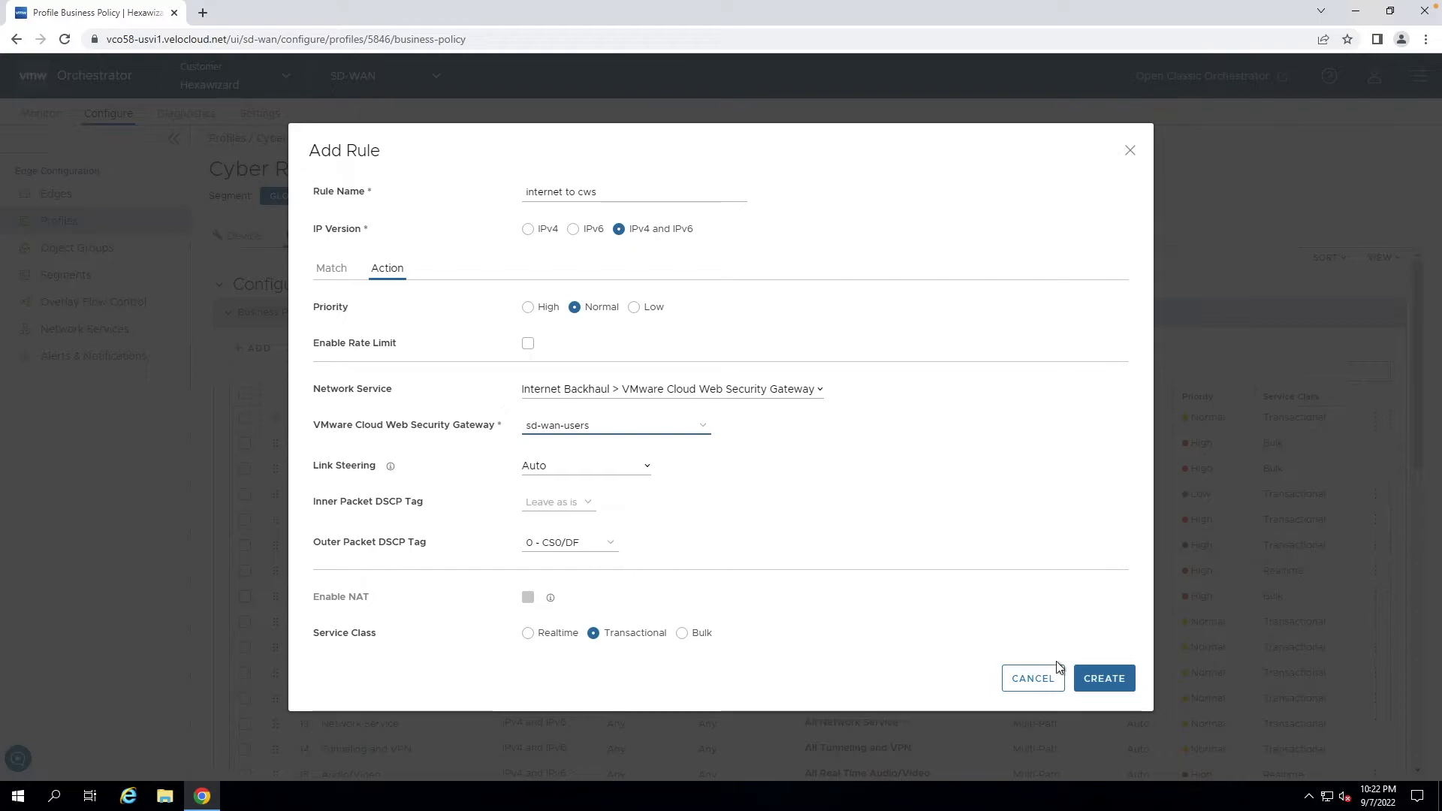
{"action": "left_click", "coordinate": [1103, 677]}
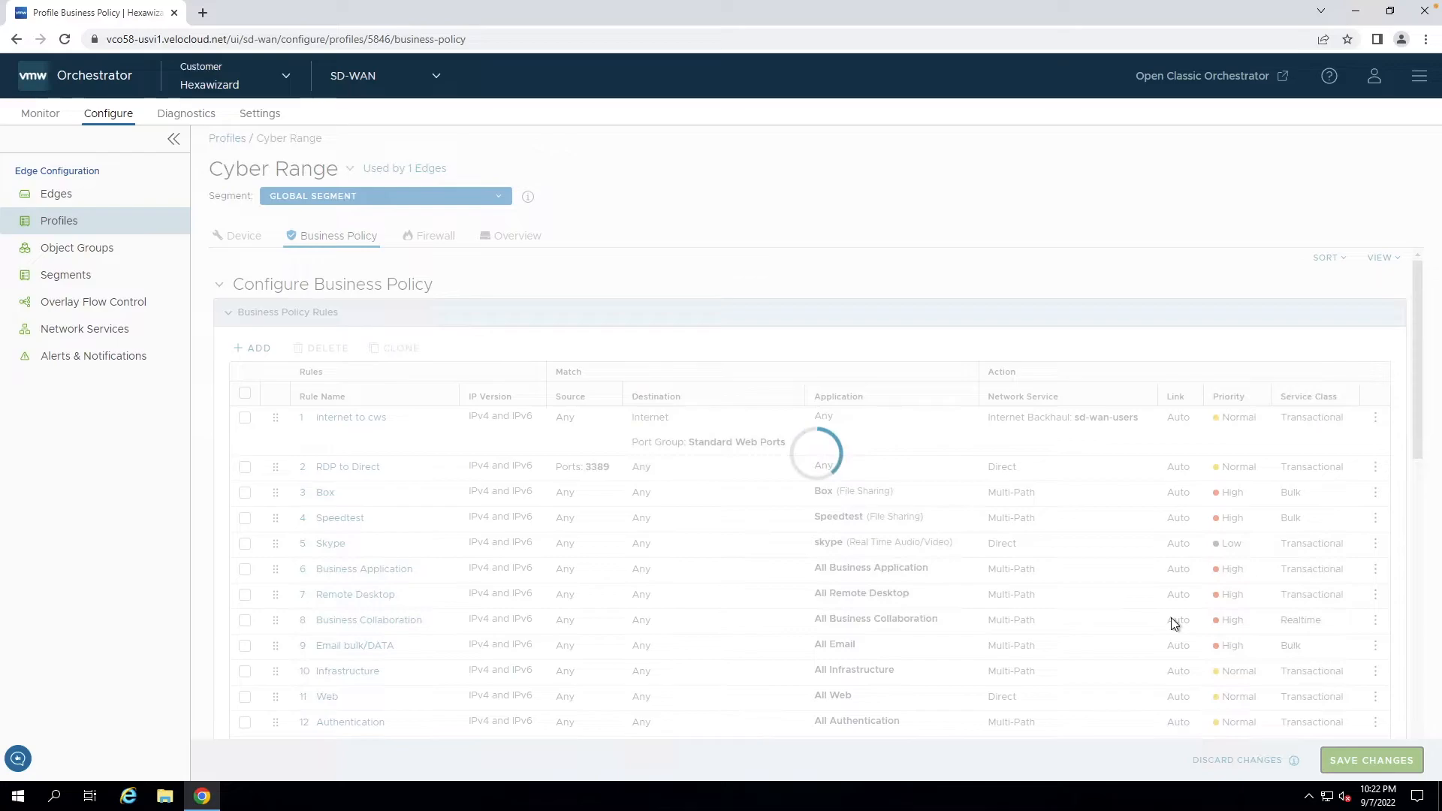
Save the Cyber Range business policies, then load facebook.com in a new browser tab to test.
{"action": "left_click", "coordinate": [1370, 760]}
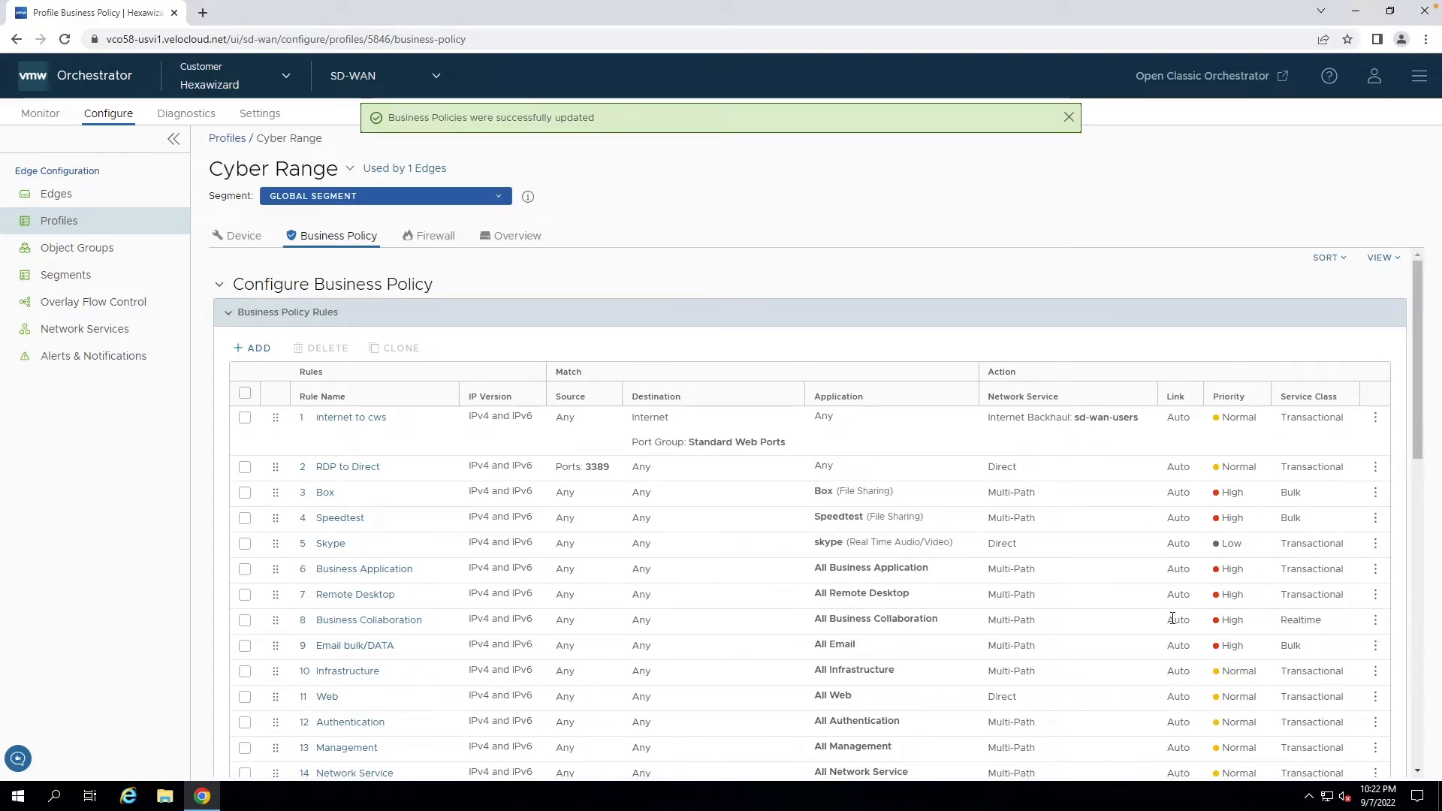
{"action": "left_click", "coordinate": [1066, 117]}
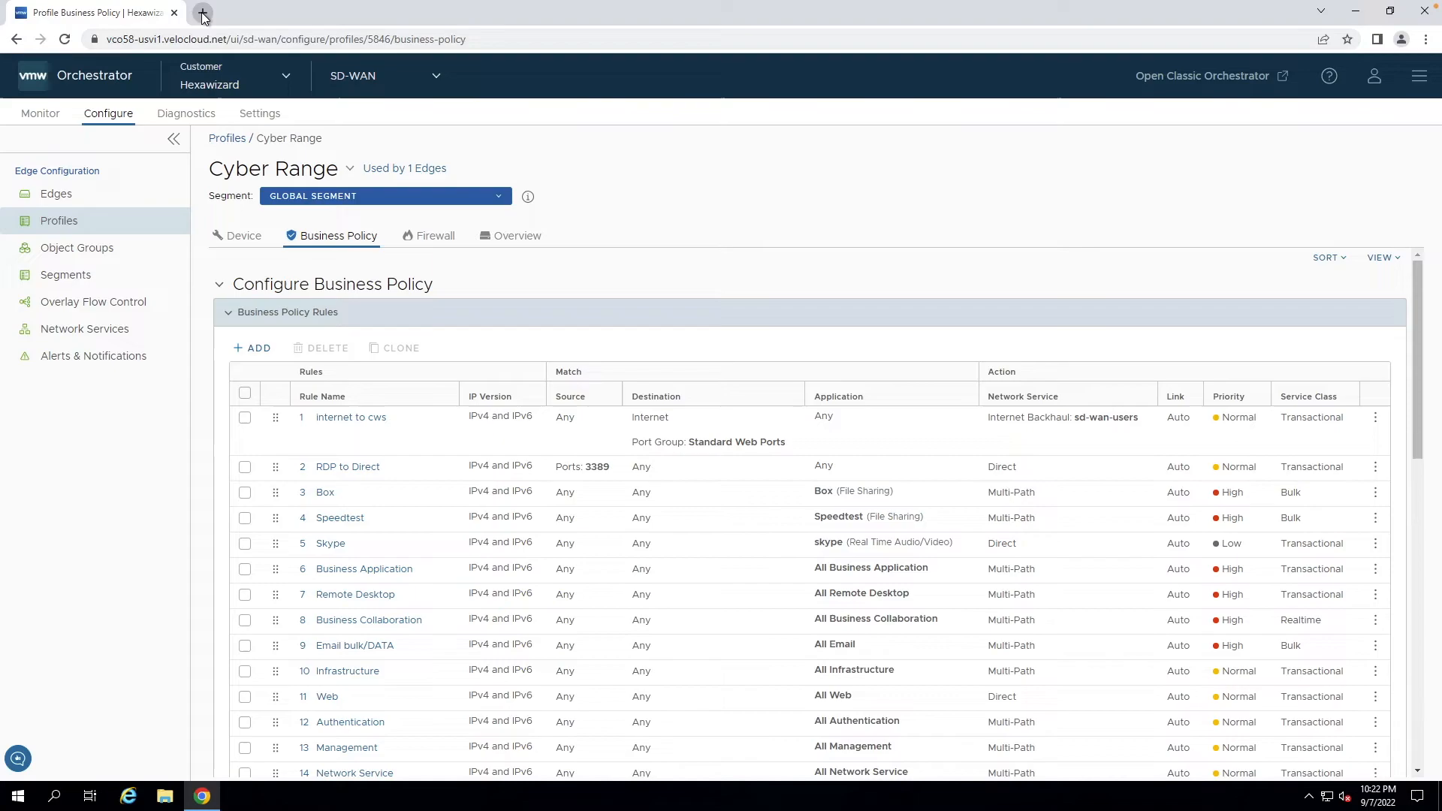
{"action": "type", "text": "face"}
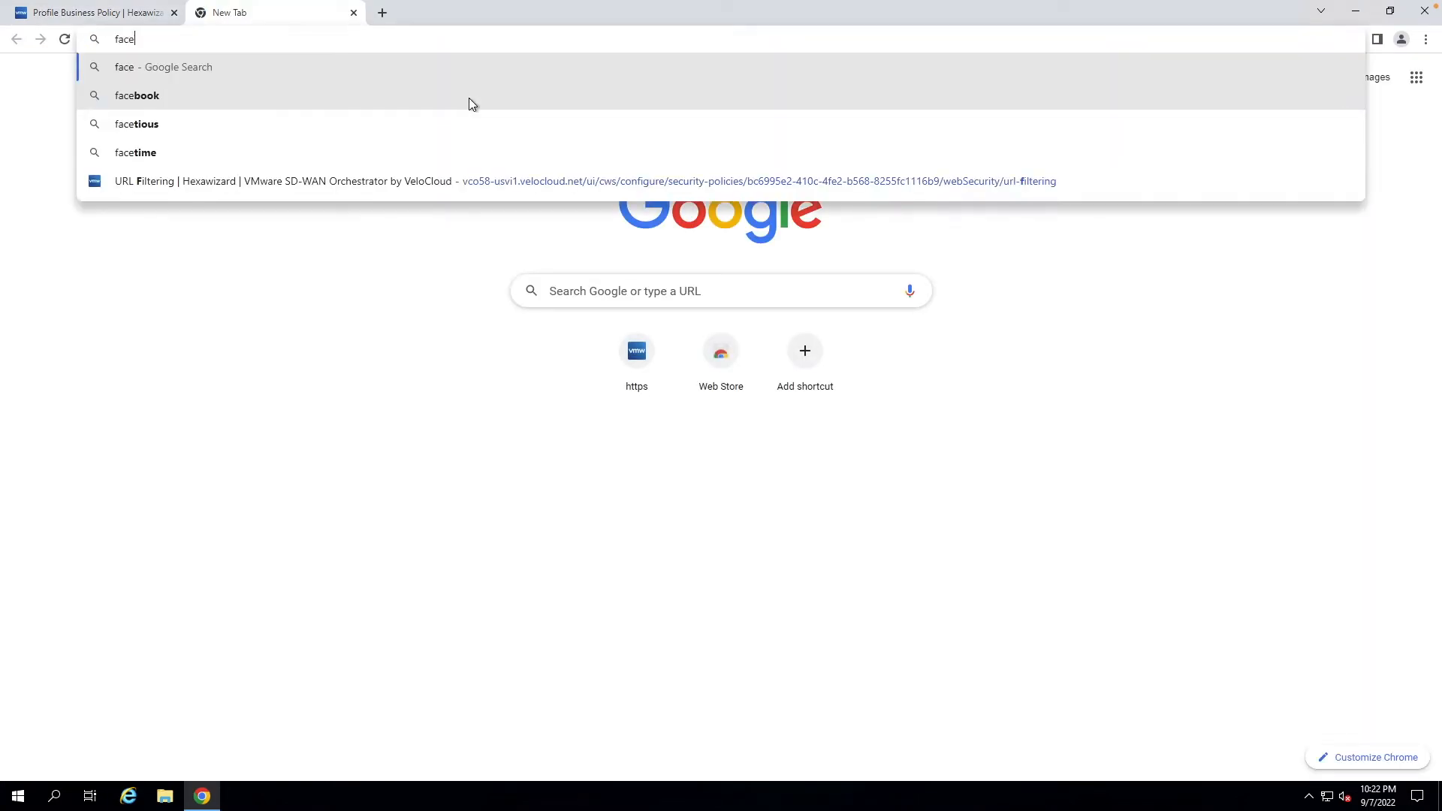
{"action": "left_click", "coordinate": [137, 95]}
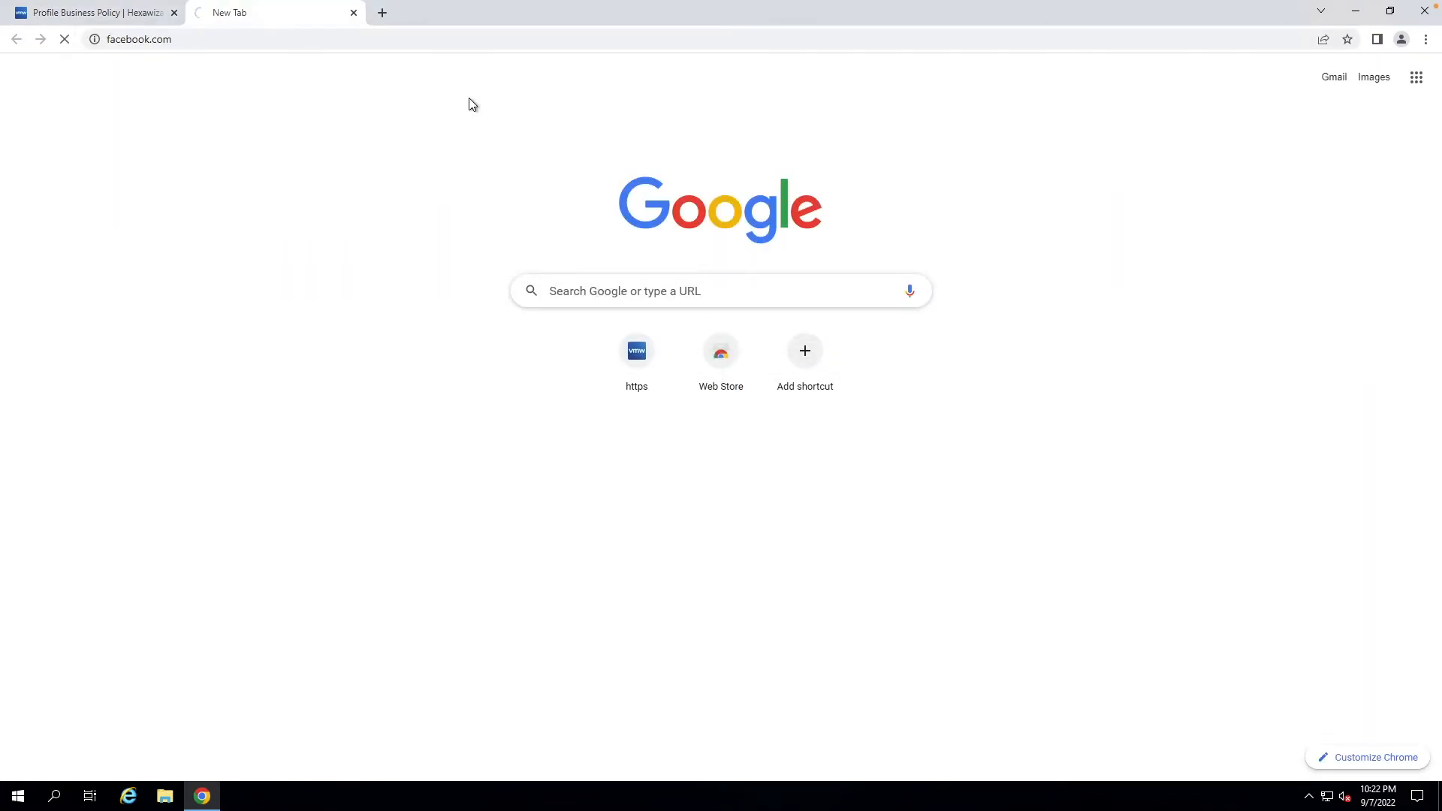